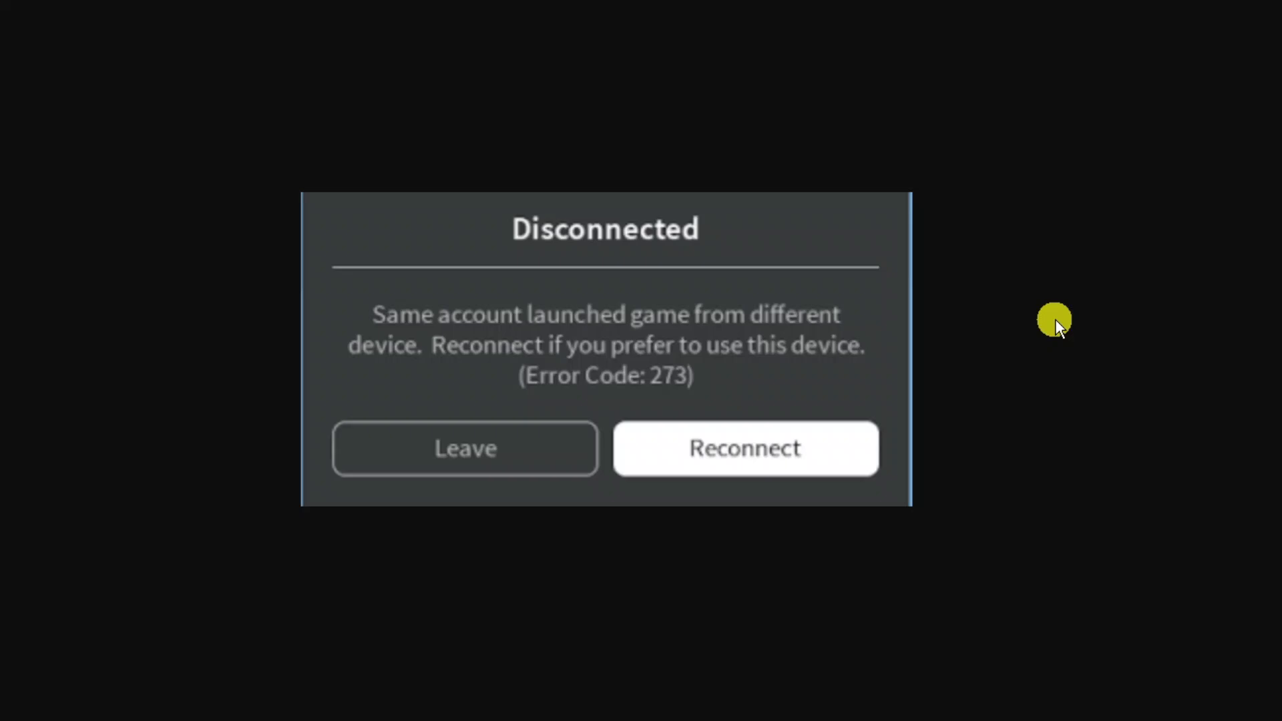
mouse_move(740, 389)
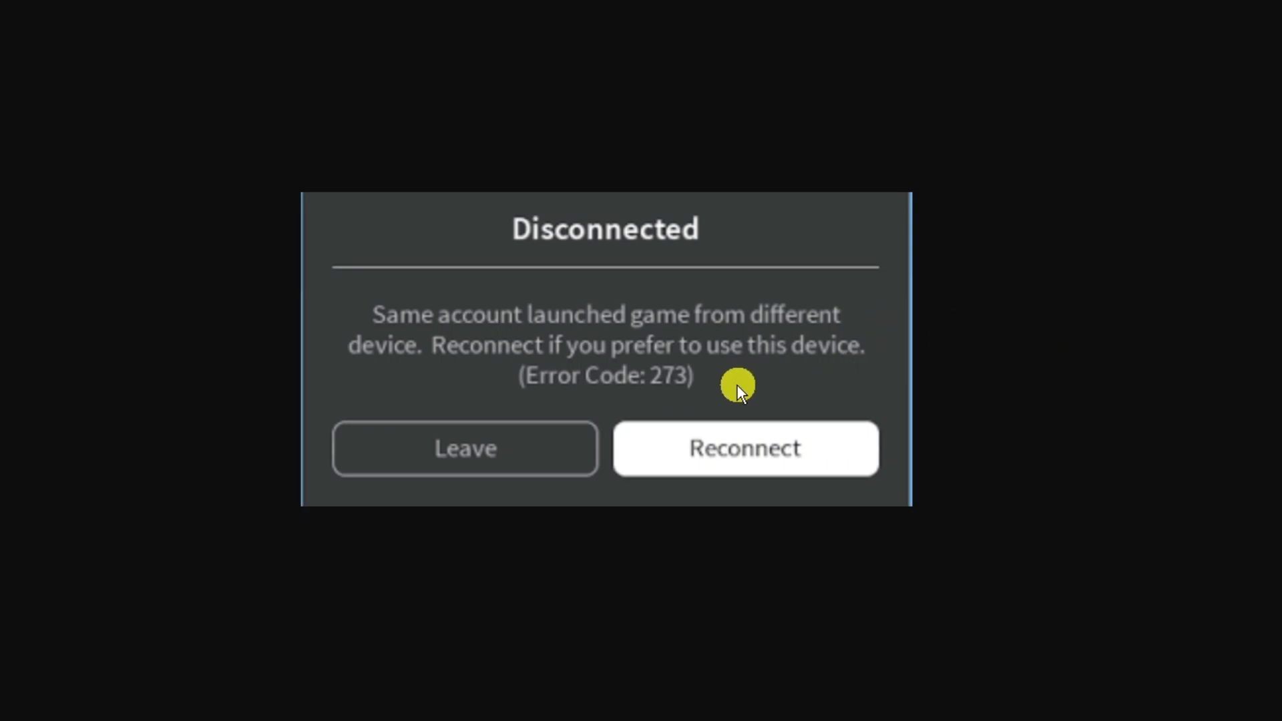
mouse_move(700, 378)
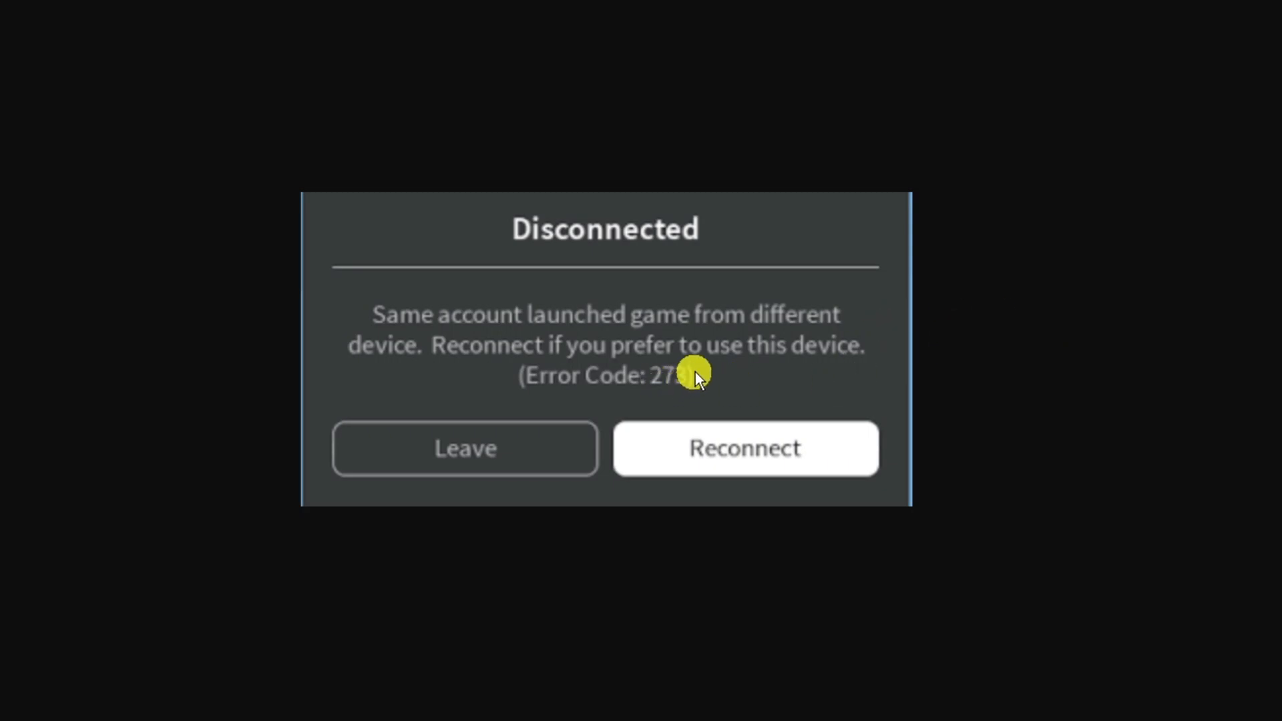
mouse_move(1271, 15)
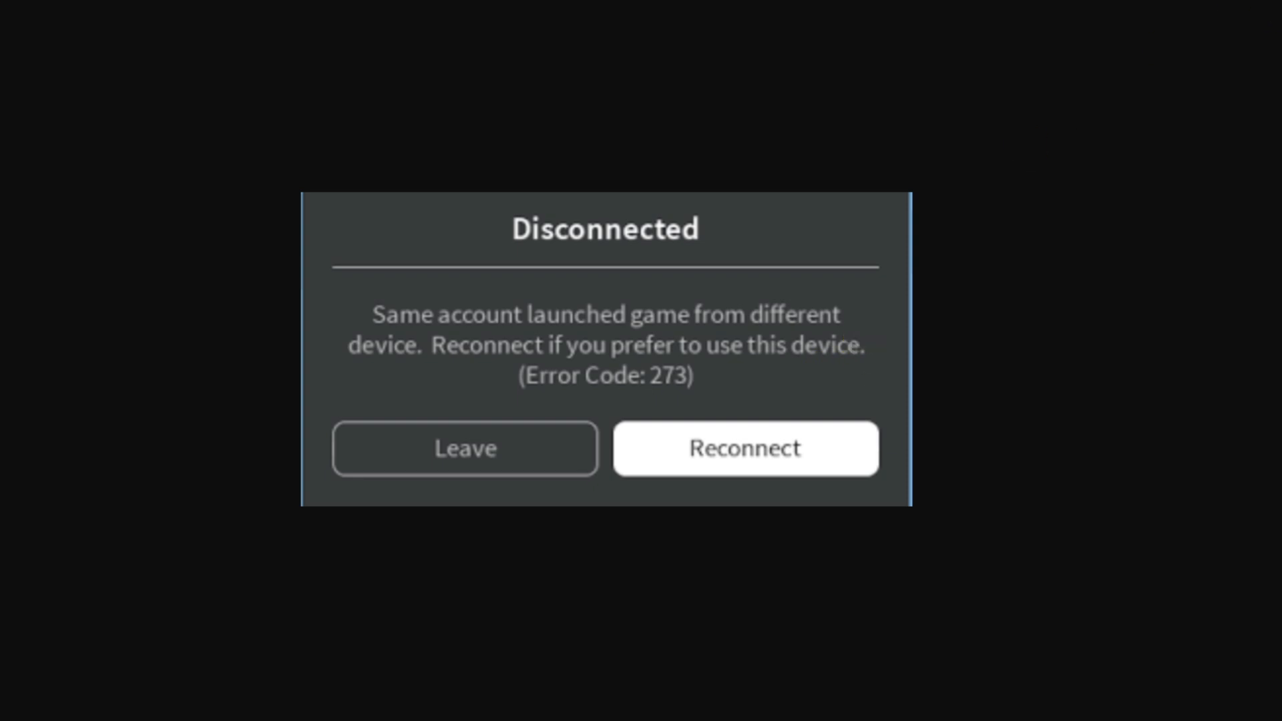
Search Start for 'add or remove programs' to reach the Apps & features page
click(745, 448)
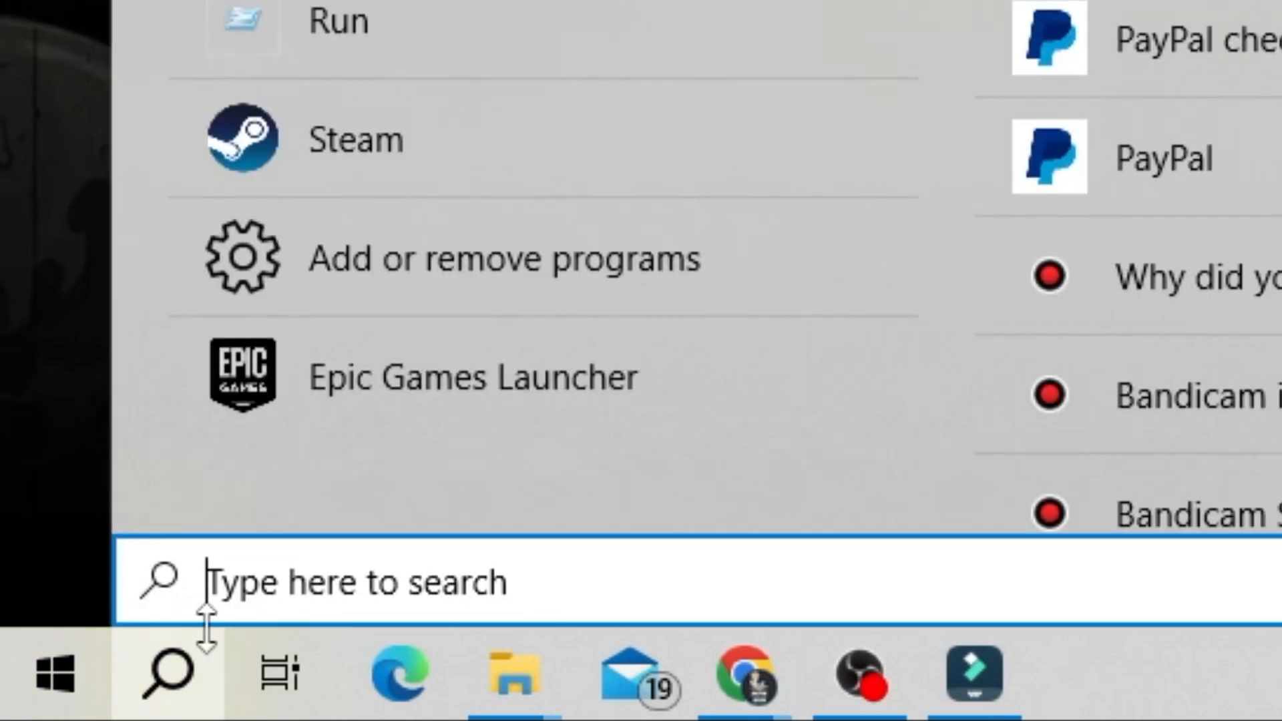
text(add or remove programs)
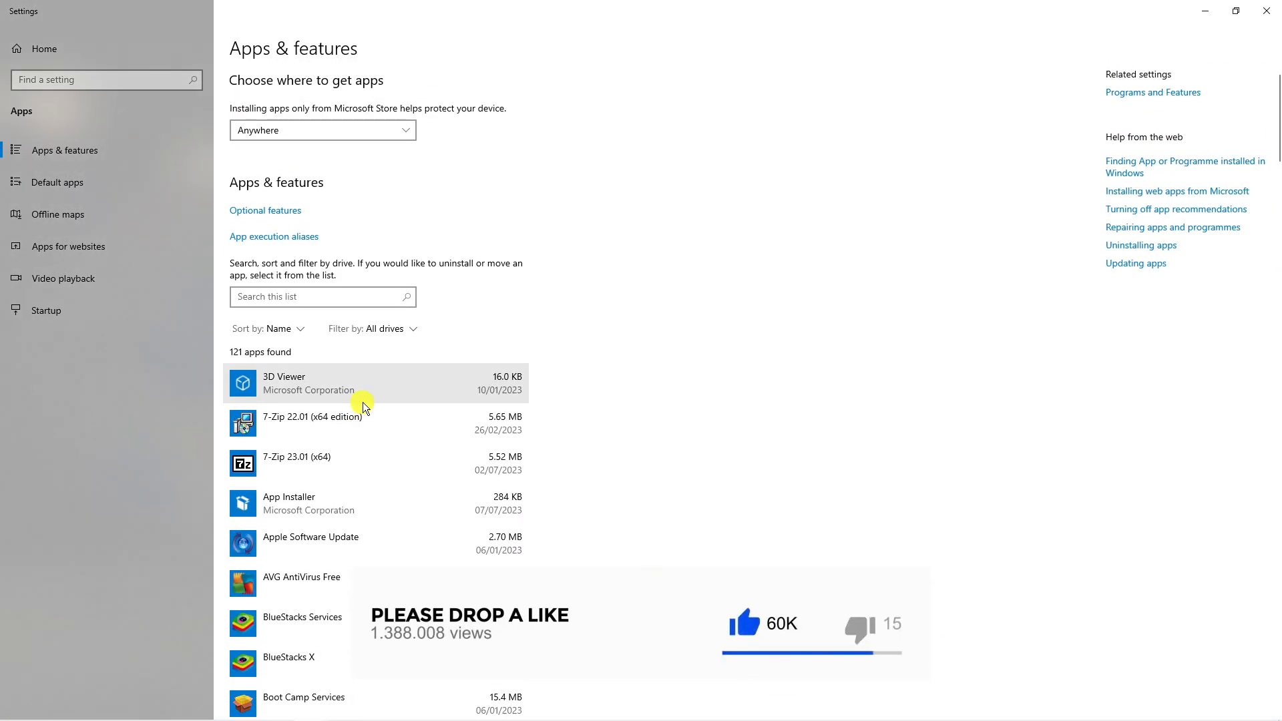
Filter installed apps by 'roblo' and uninstall Roblox Player, confirming the message
click(321, 296)
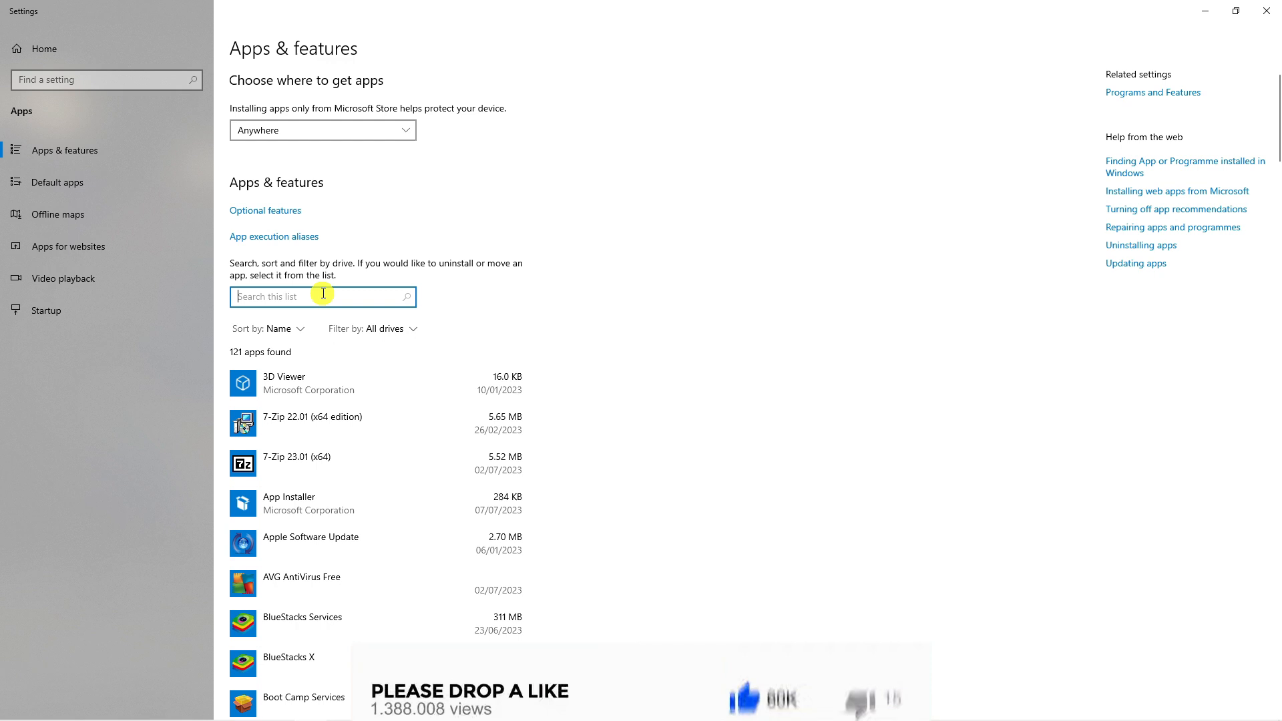
text(roblo)
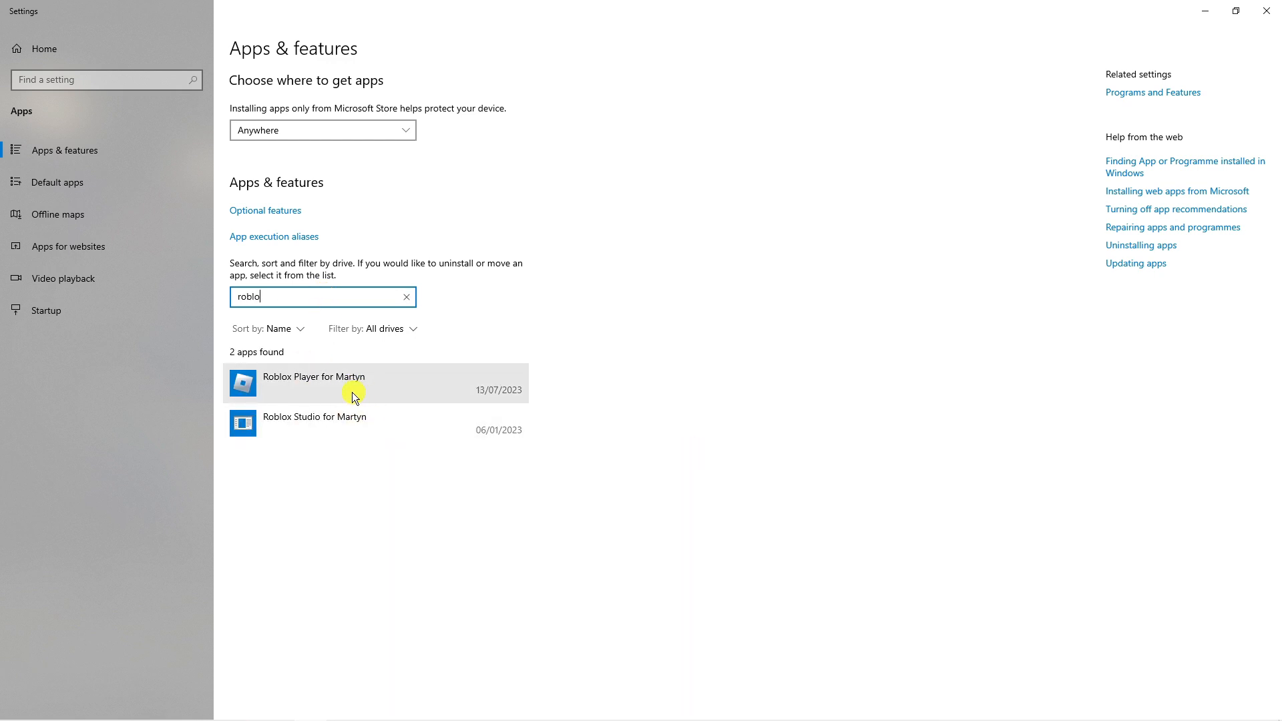
click(352, 383)
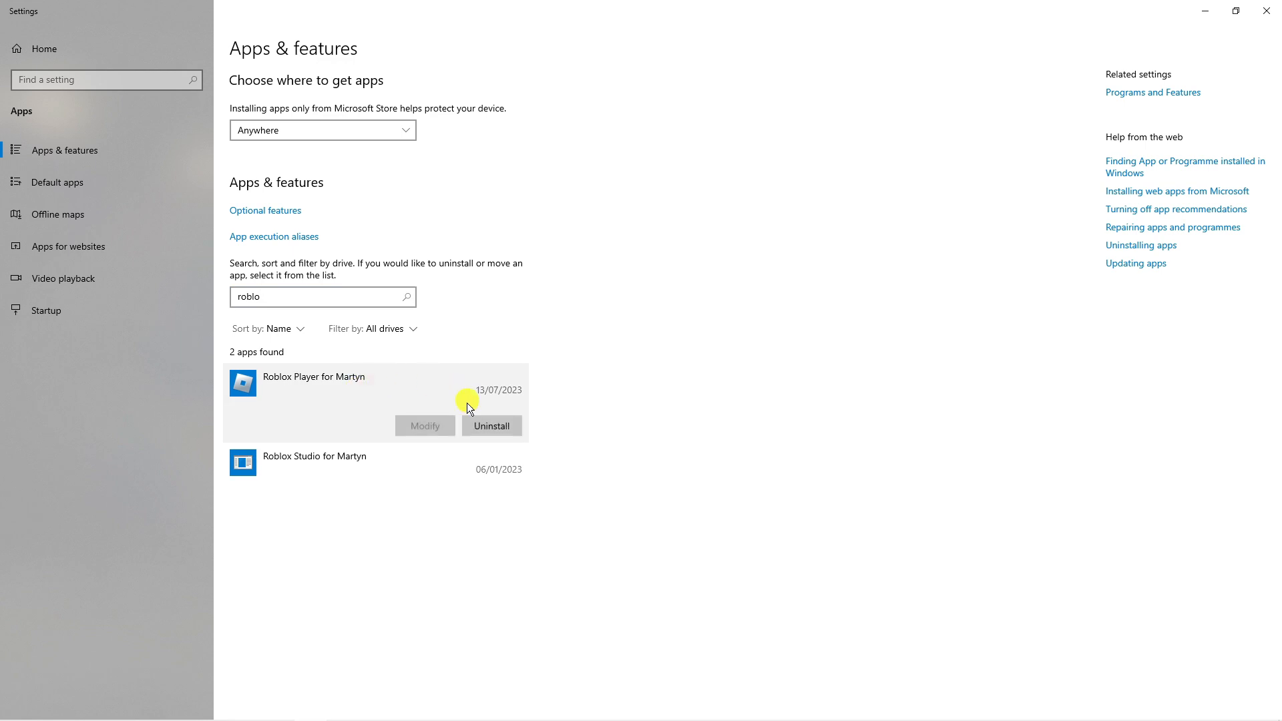
click(492, 425)
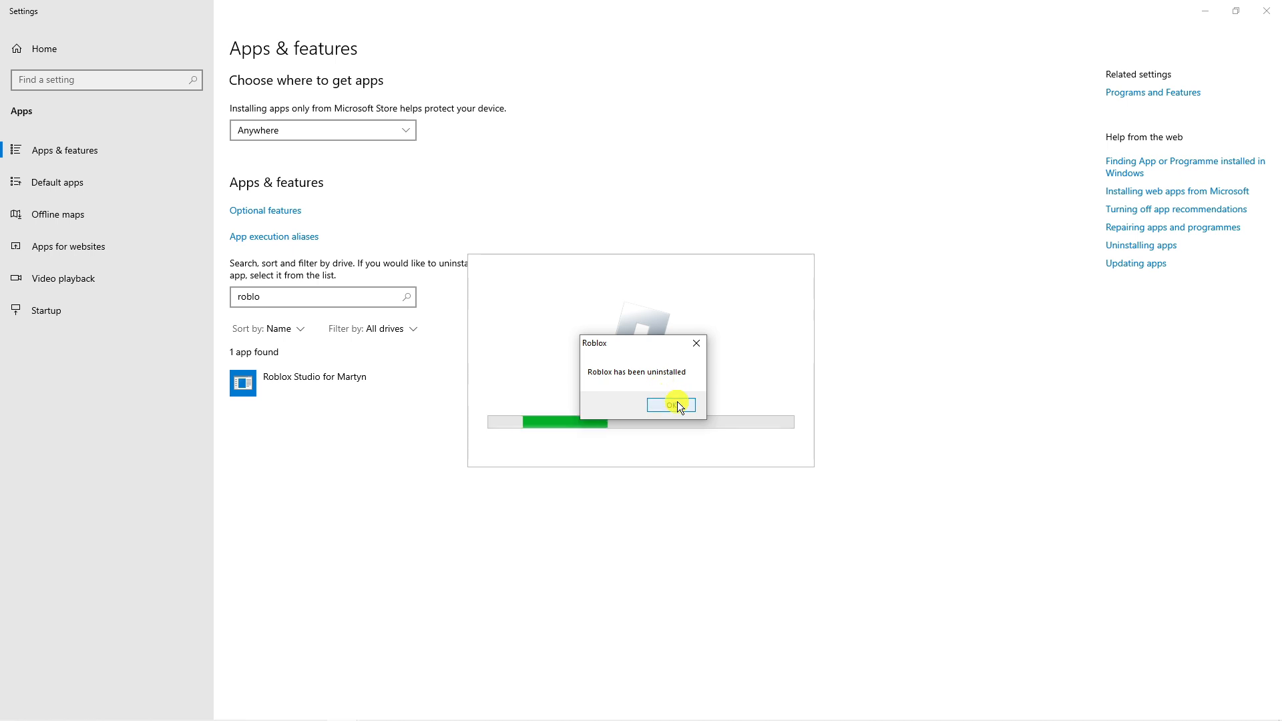
click(673, 405)
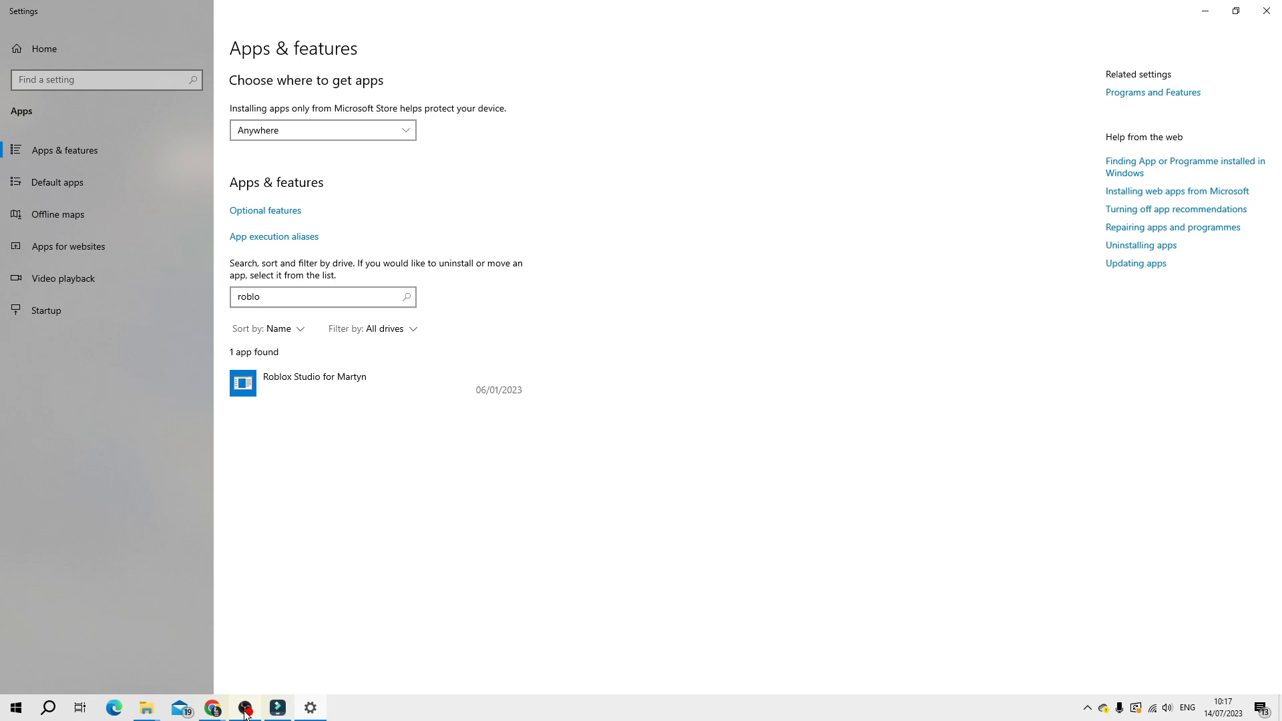
Run the RobloxPlayerLauncher downloaded from roblox.com/download and confirm the successful install
click(212, 707)
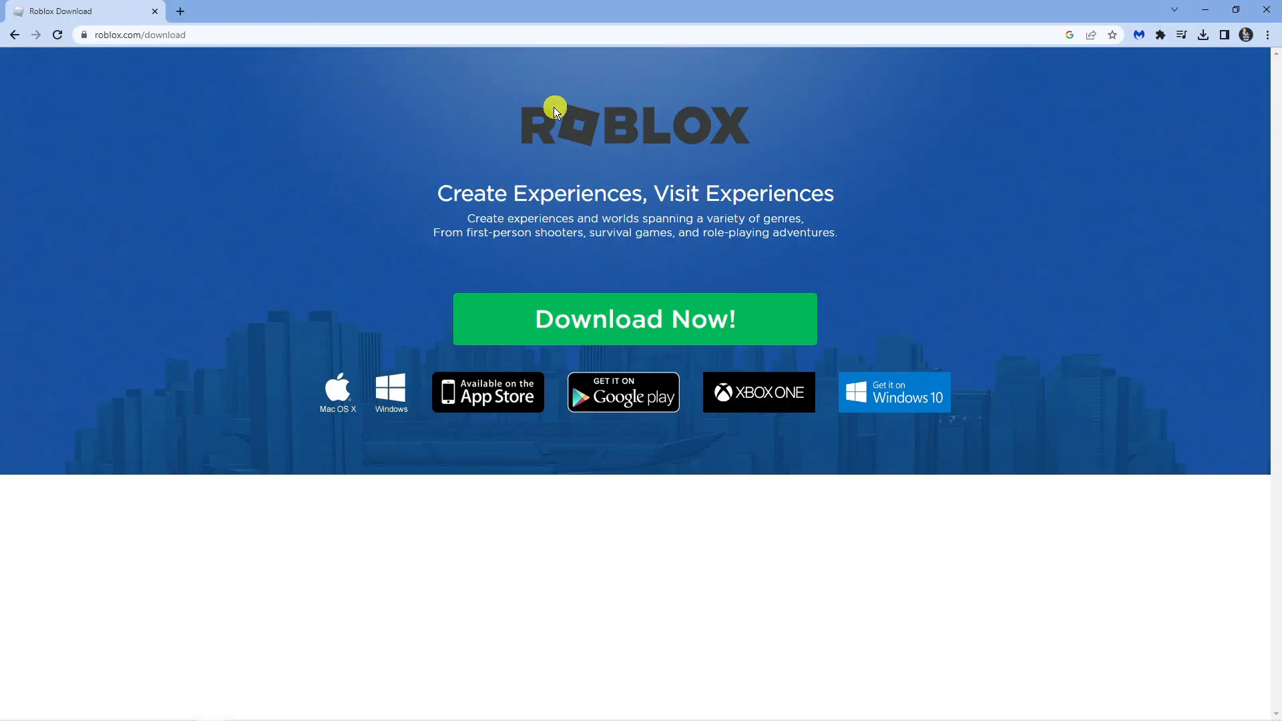
mouse_move(116, 104)
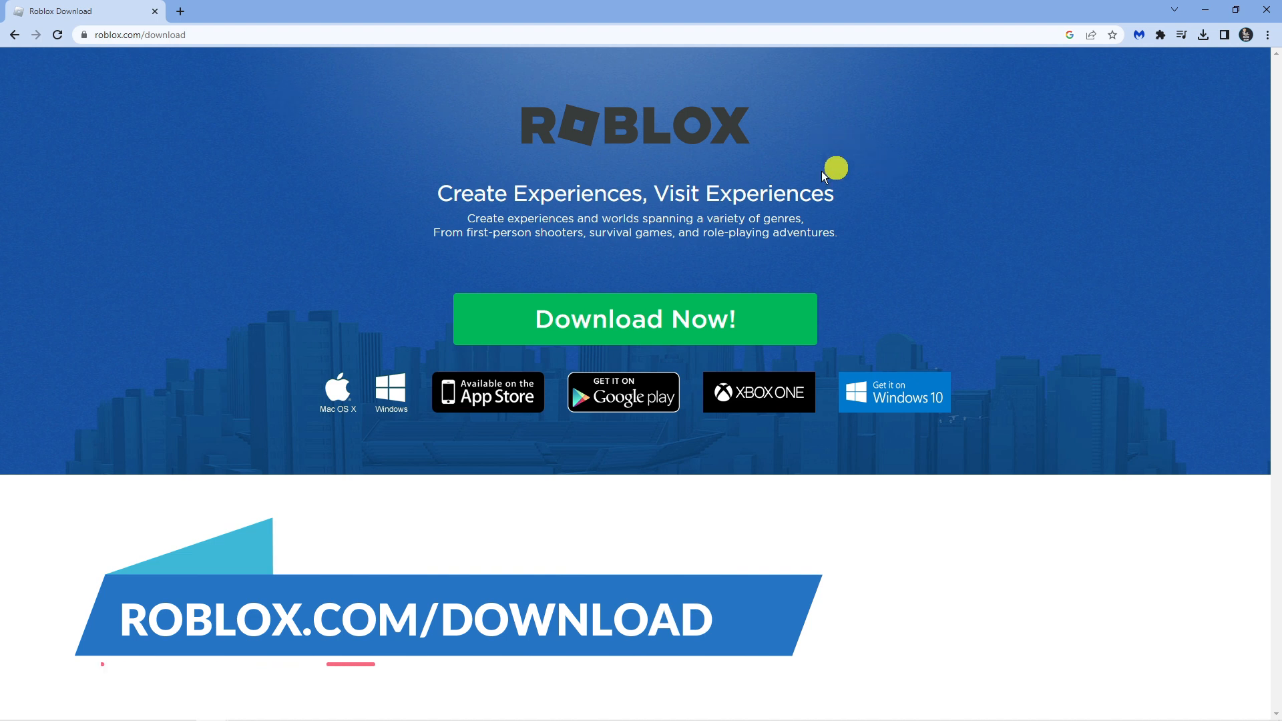
mouse_move(722, 335)
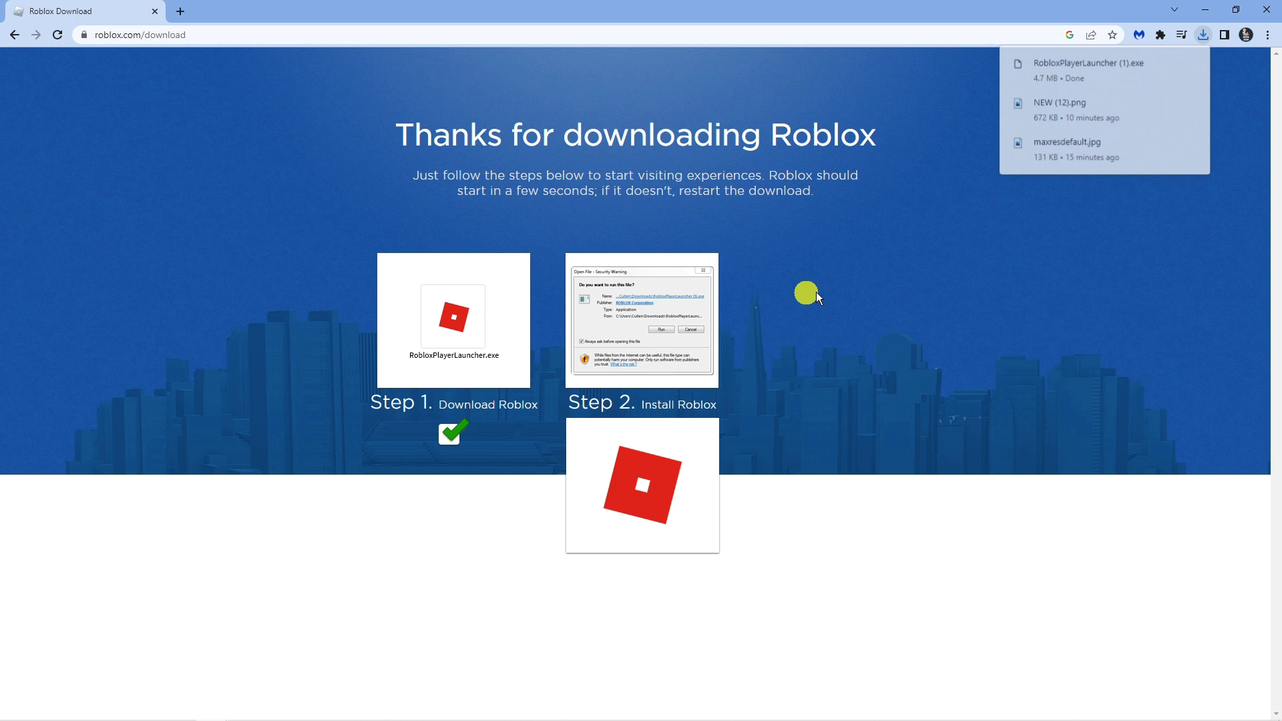
mouse_move(1088, 68)
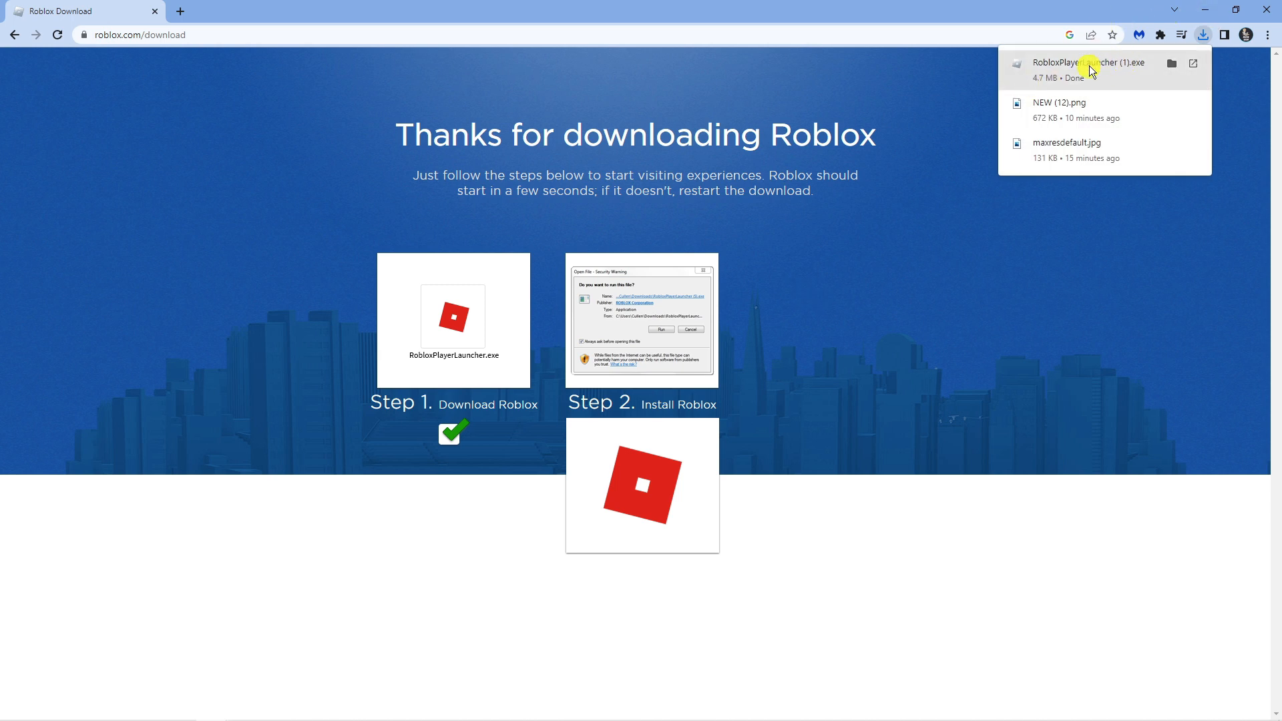
click(1073, 68)
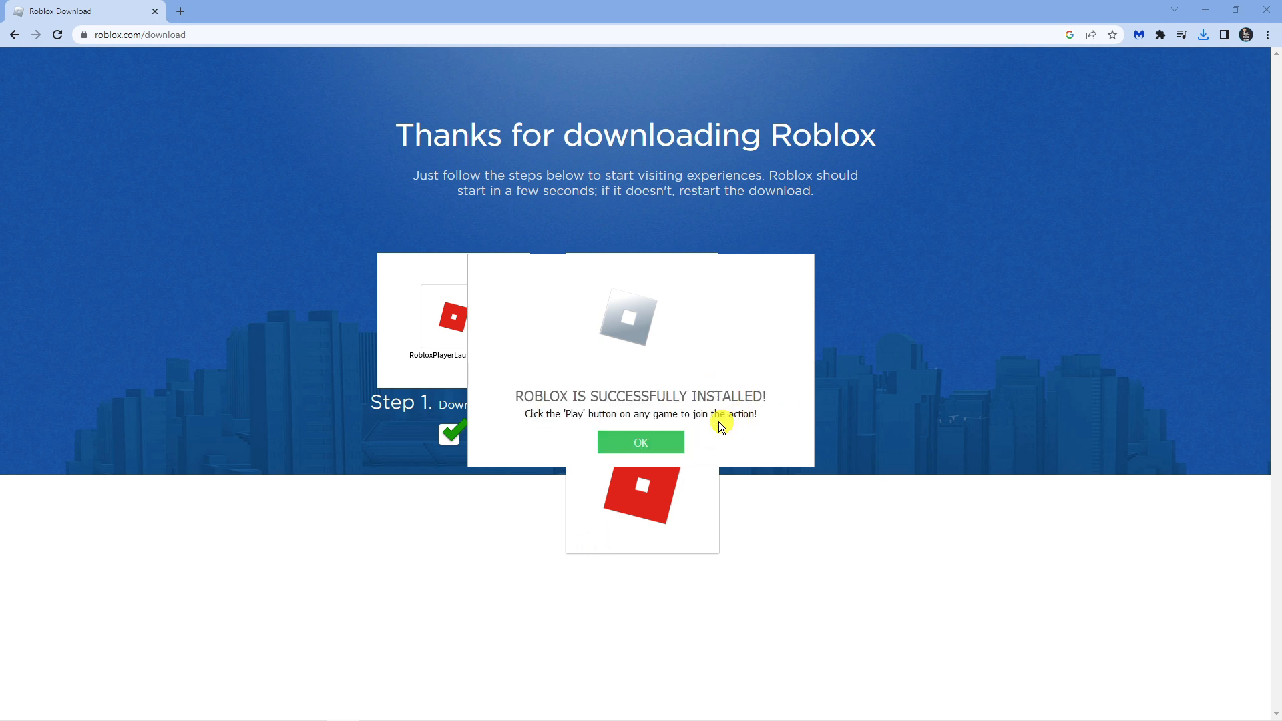
click(641, 442)
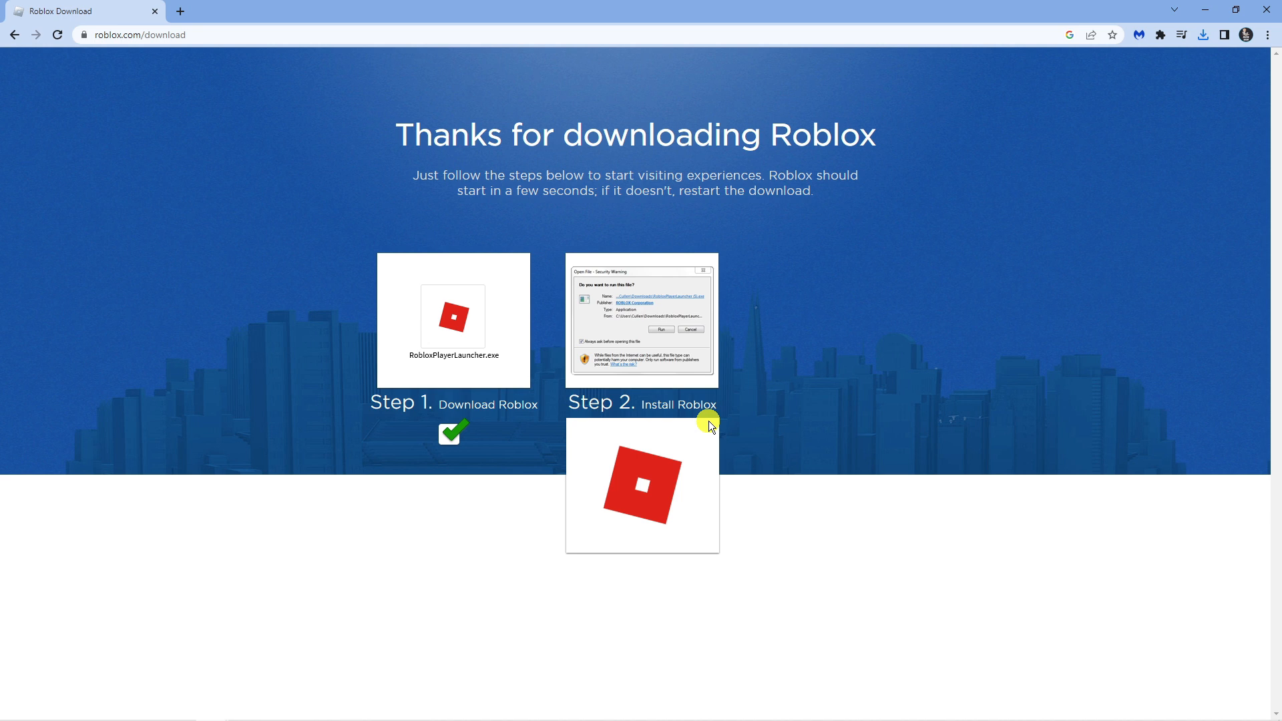
mouse_move(804, 324)
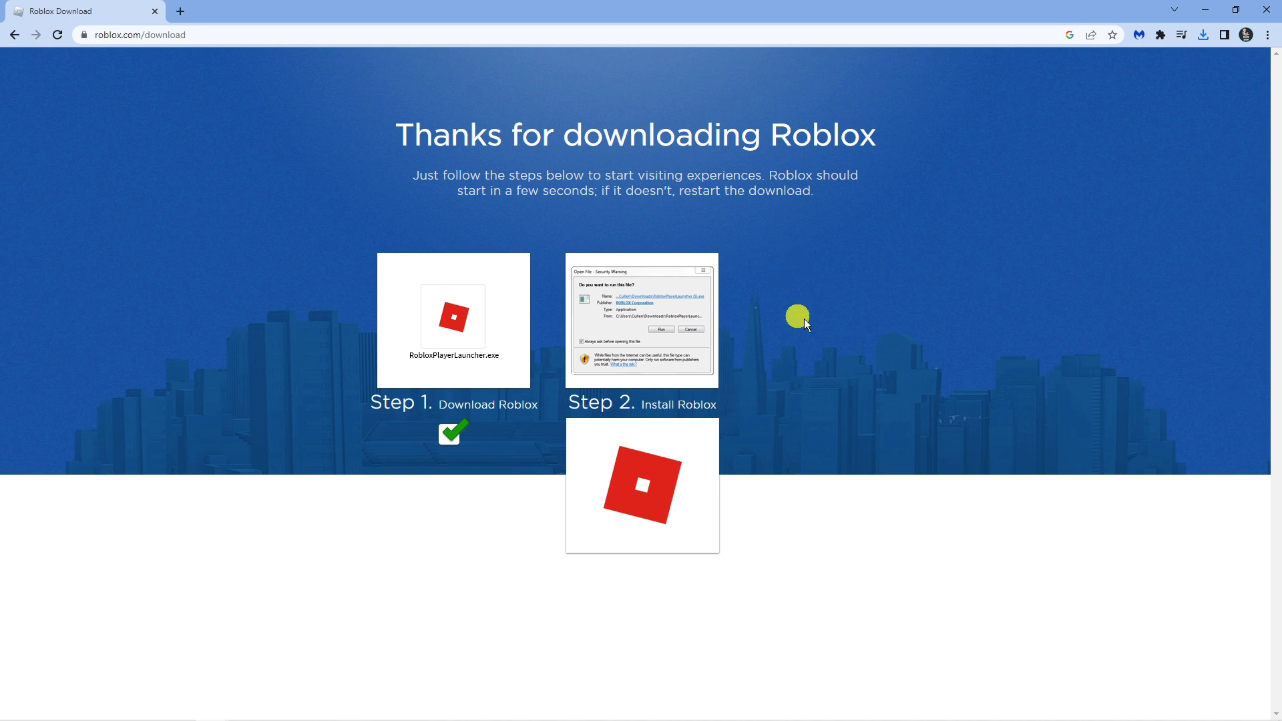
mouse_move(1158, 352)
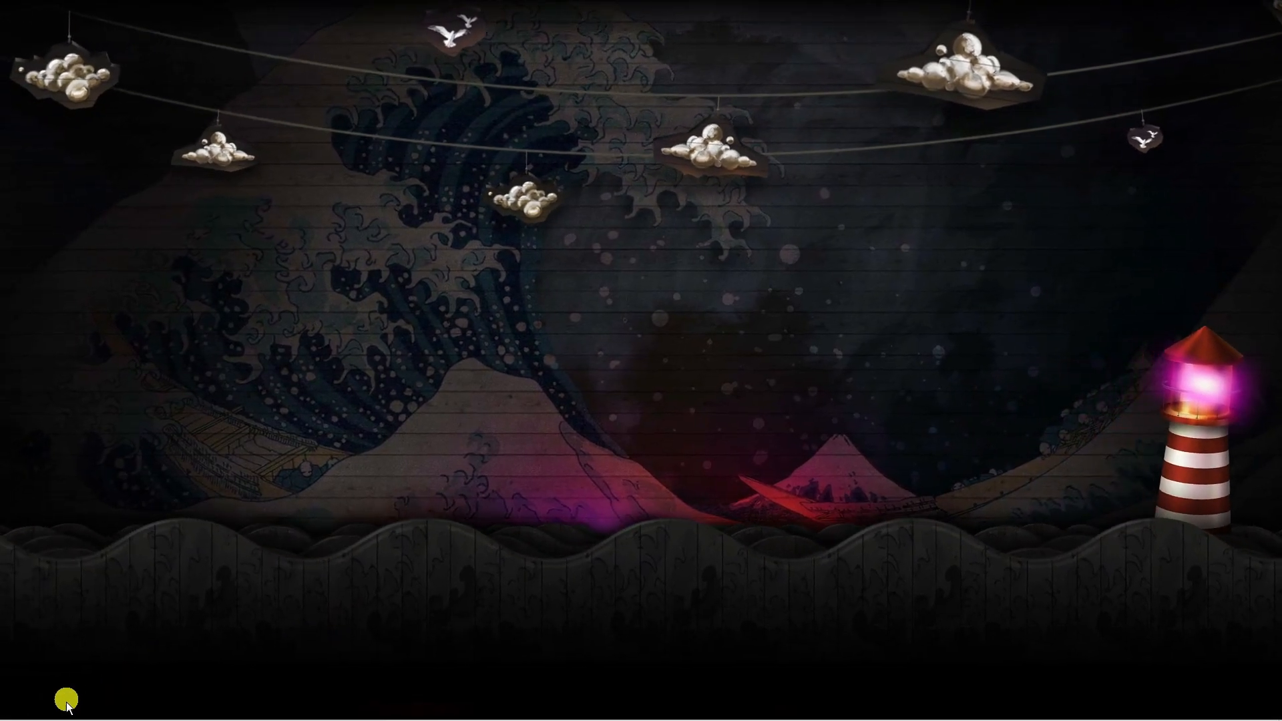
Search Windows for 'store' to open the Microsoft Store
click(48, 708)
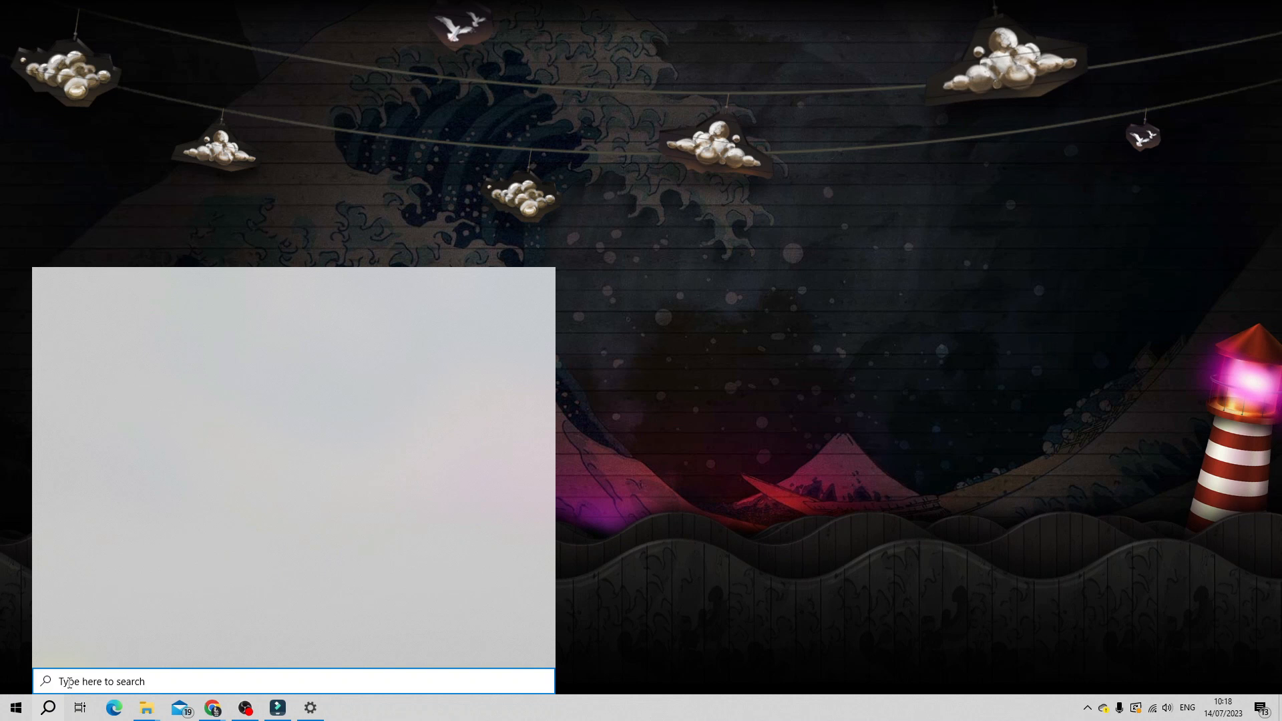
text(sto)
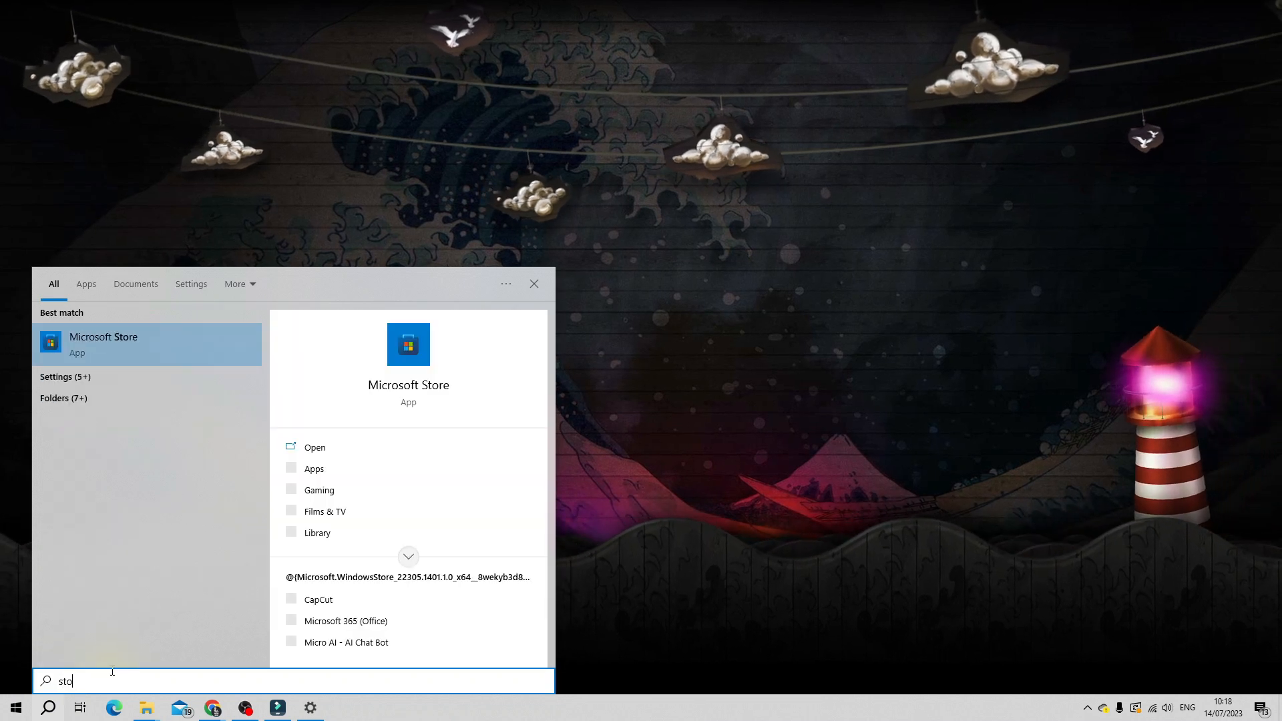
text(re)
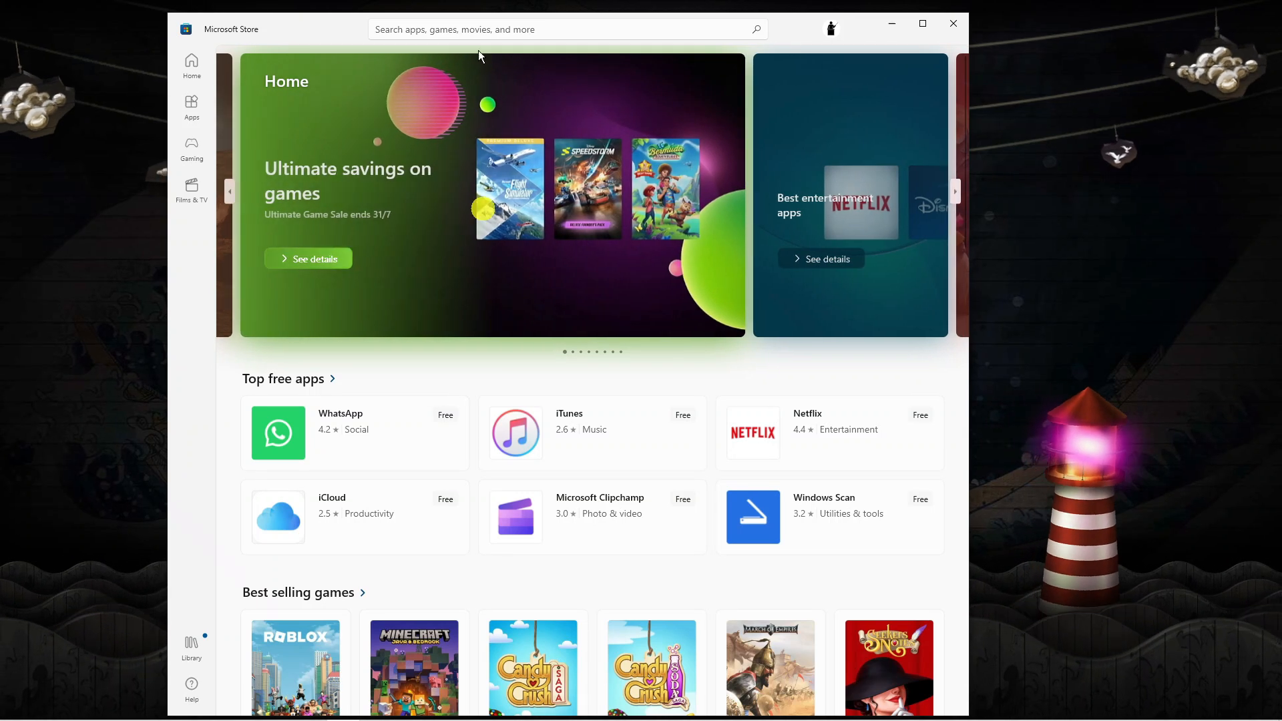
Search the Microsoft Store for 'roblox' and install the Roblox app
click(564, 28)
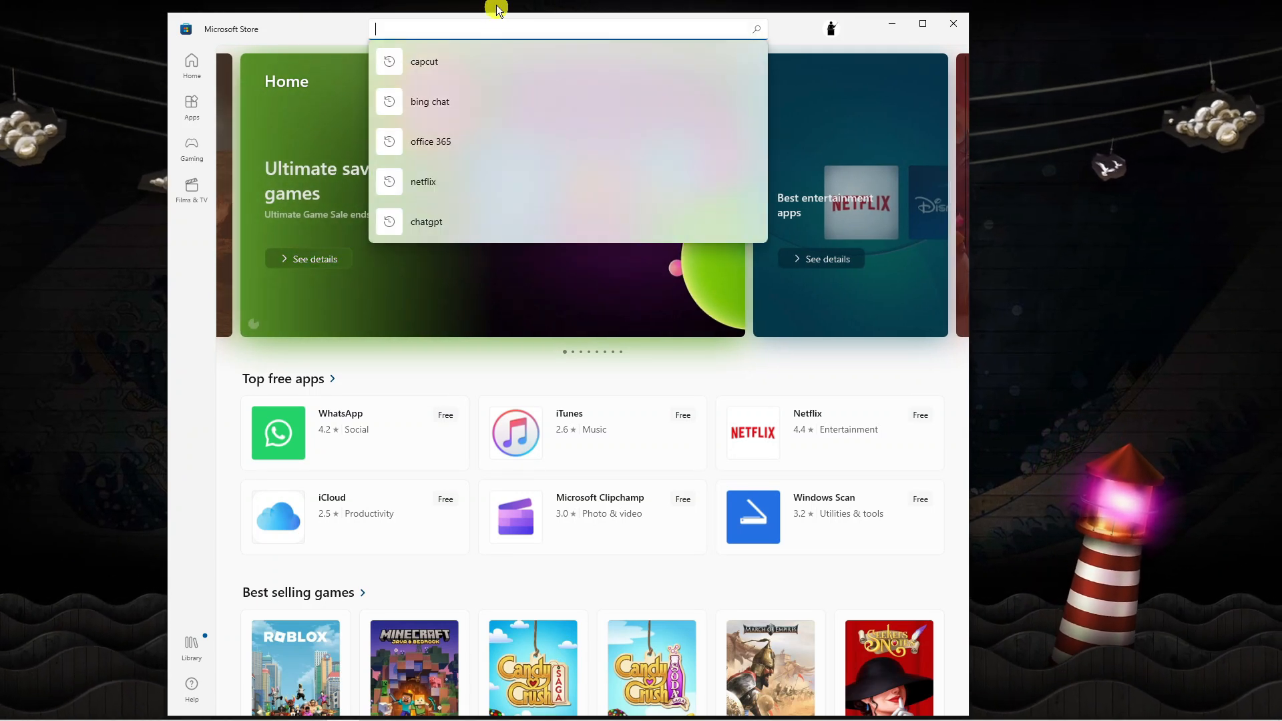
text(roblox)
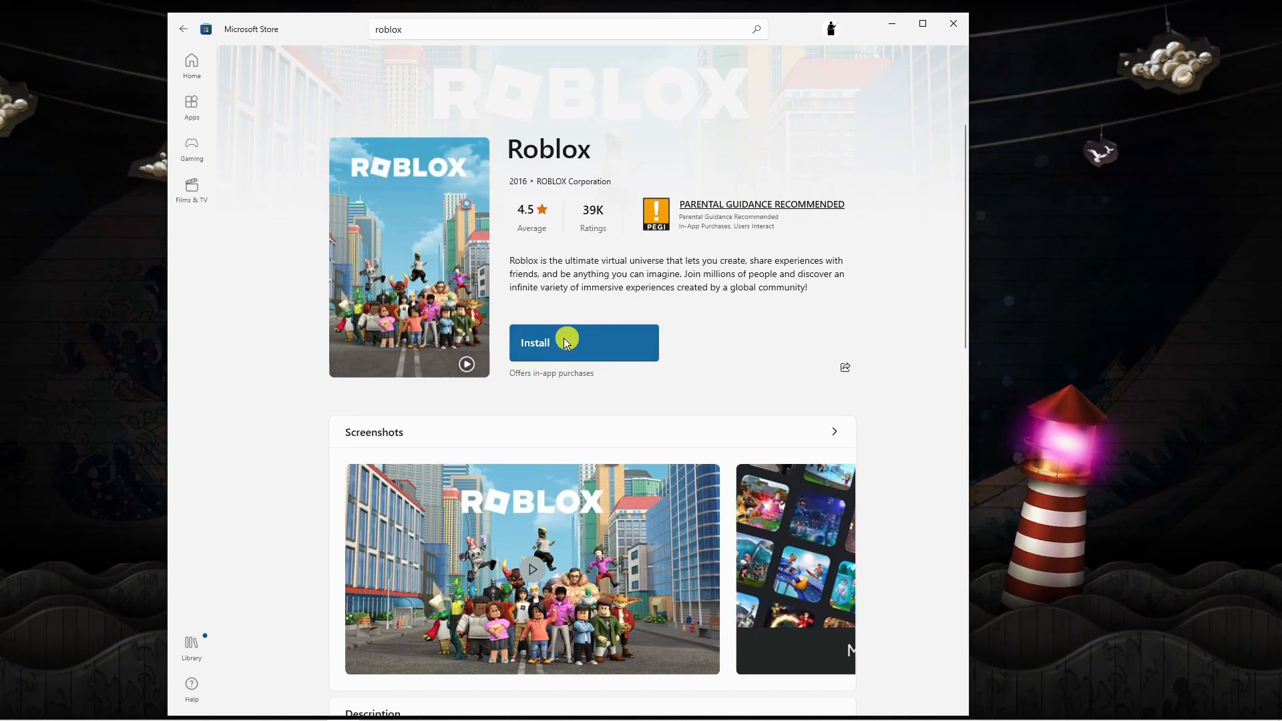
mouse_move(589, 354)
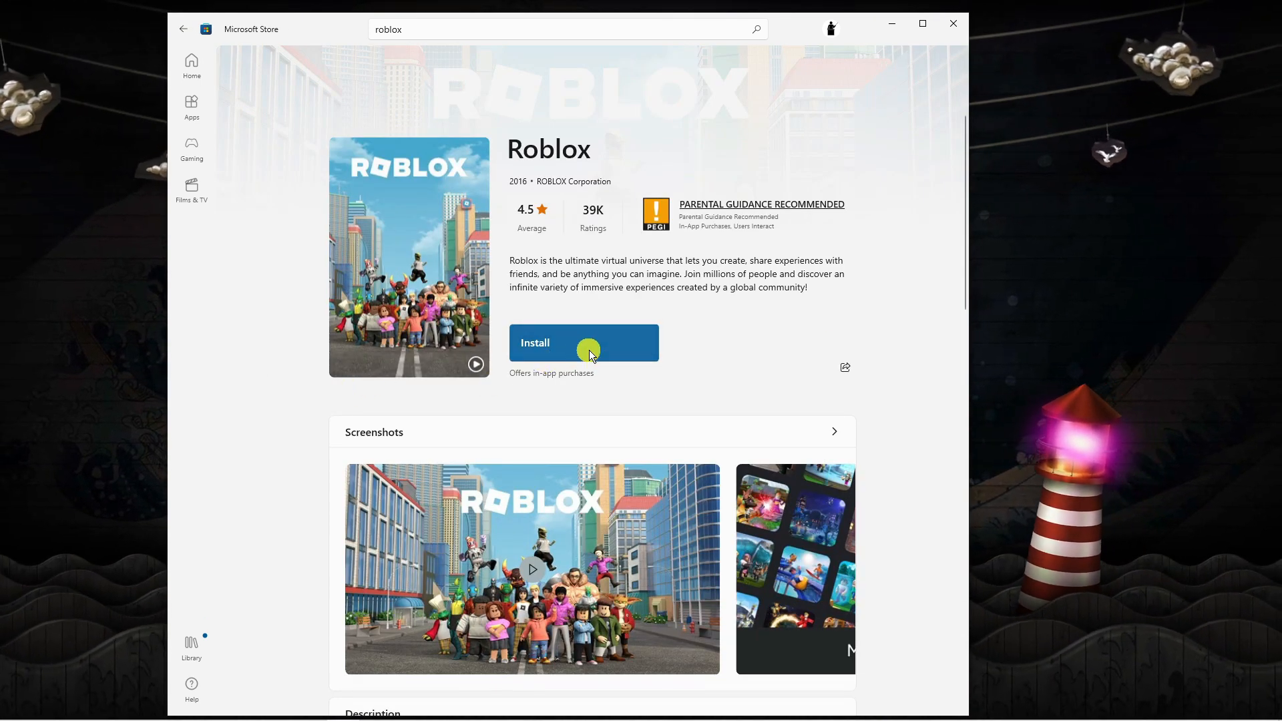
click(583, 343)
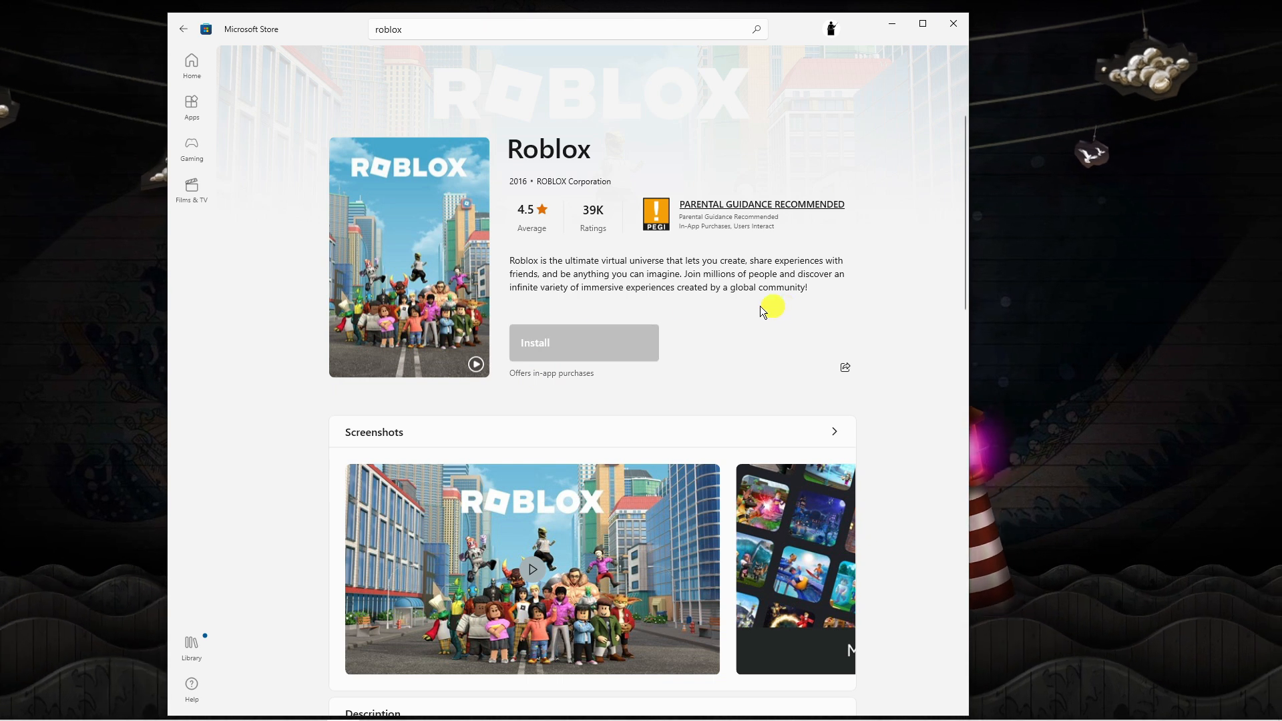
click(583, 343)
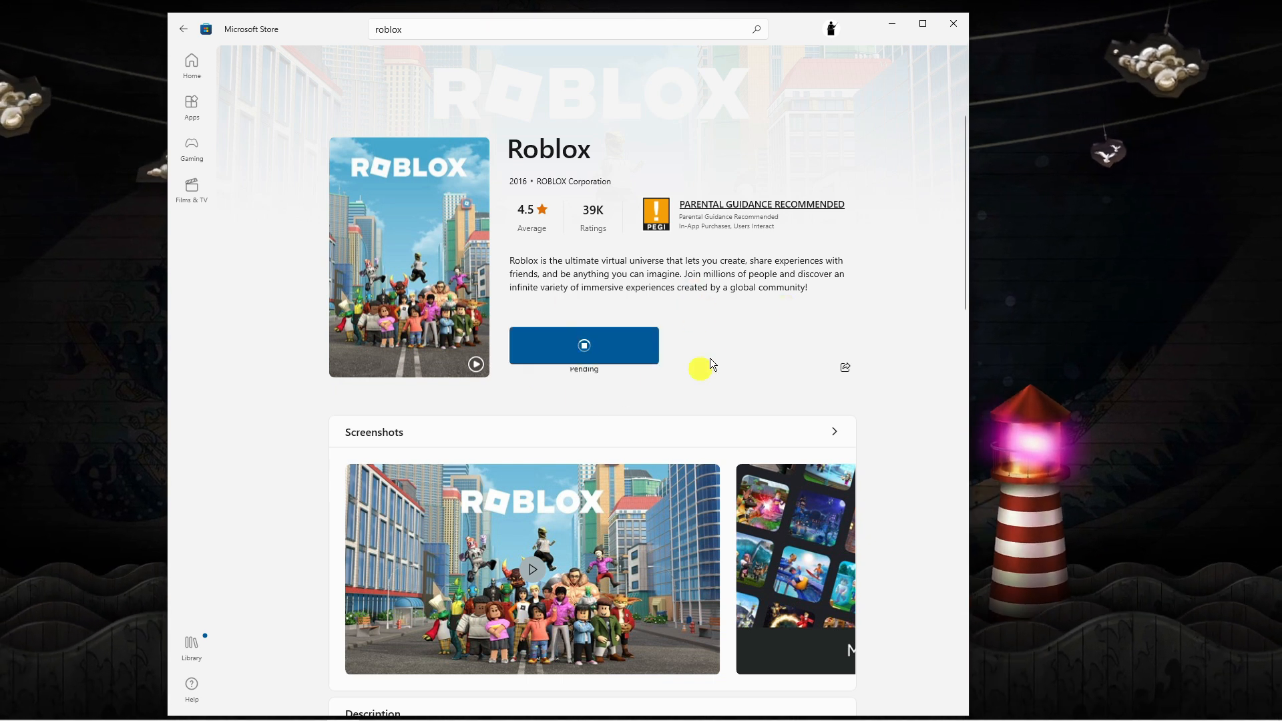